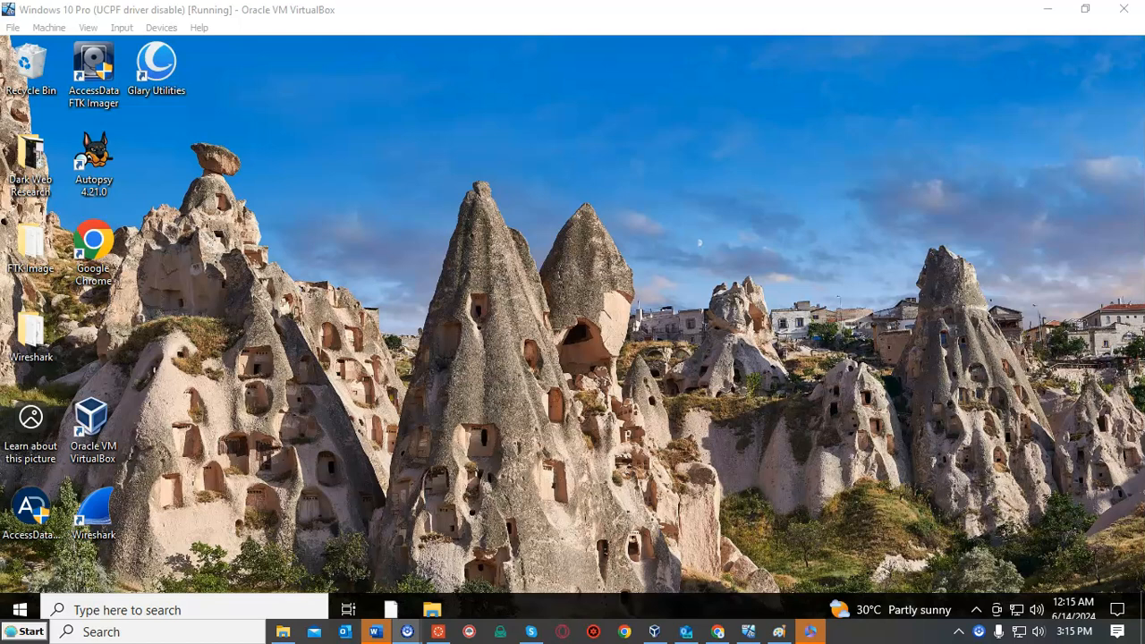
mouse_move(93, 419)
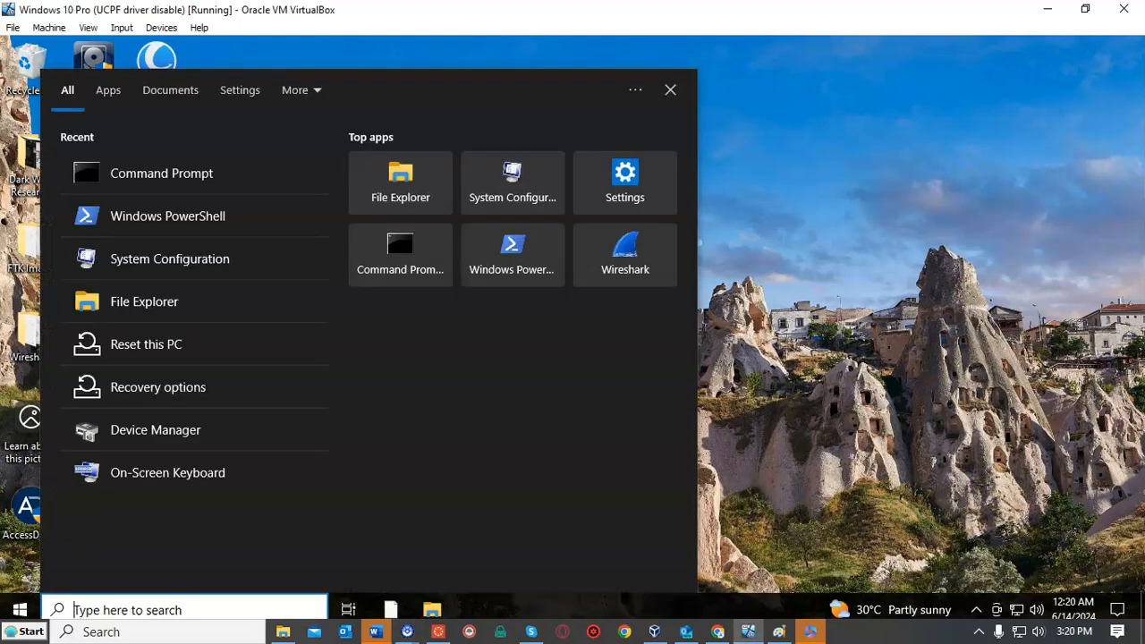
- Search Windows for cmd so Command Prompt appears as the best match
text(cmd)
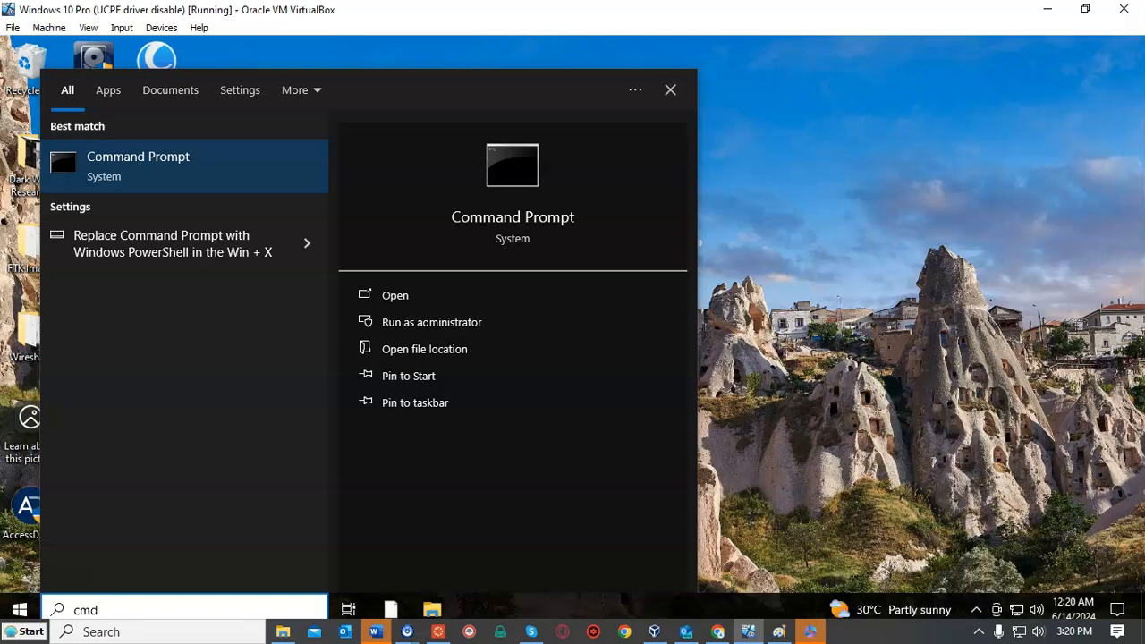
mouse_move(431, 322)
text(sc query ucpd)
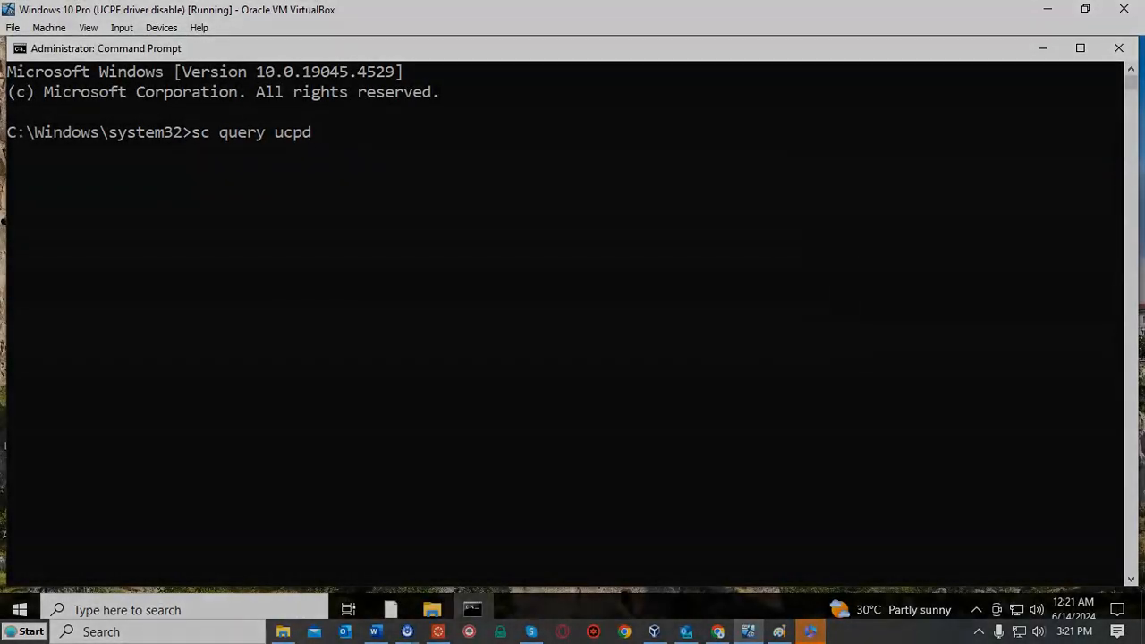
- Run sc query ucpd in the administrator console to check the service status
key(Return)
text(sc config ucpd start=disabled)
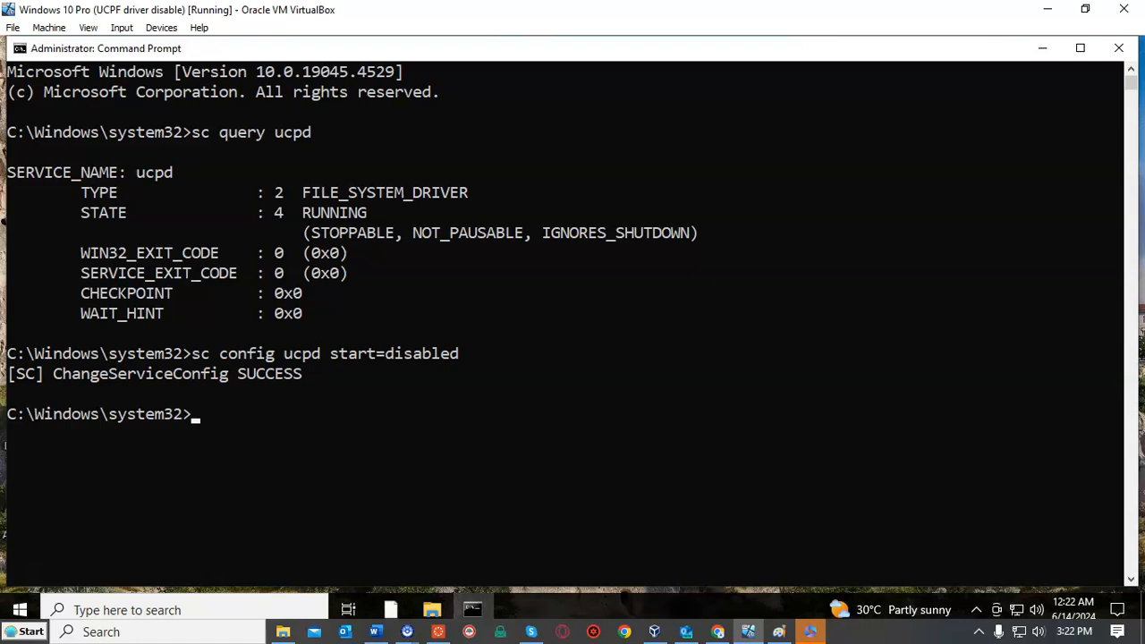
- Enter schtasks /change /disable for the \microsoft\windows\appxdeploymentclient\ucpd velocity task
text(schtasks /change /disable /tn "\microsoft\windows\appxdeploymentclient\ucpd velocity)
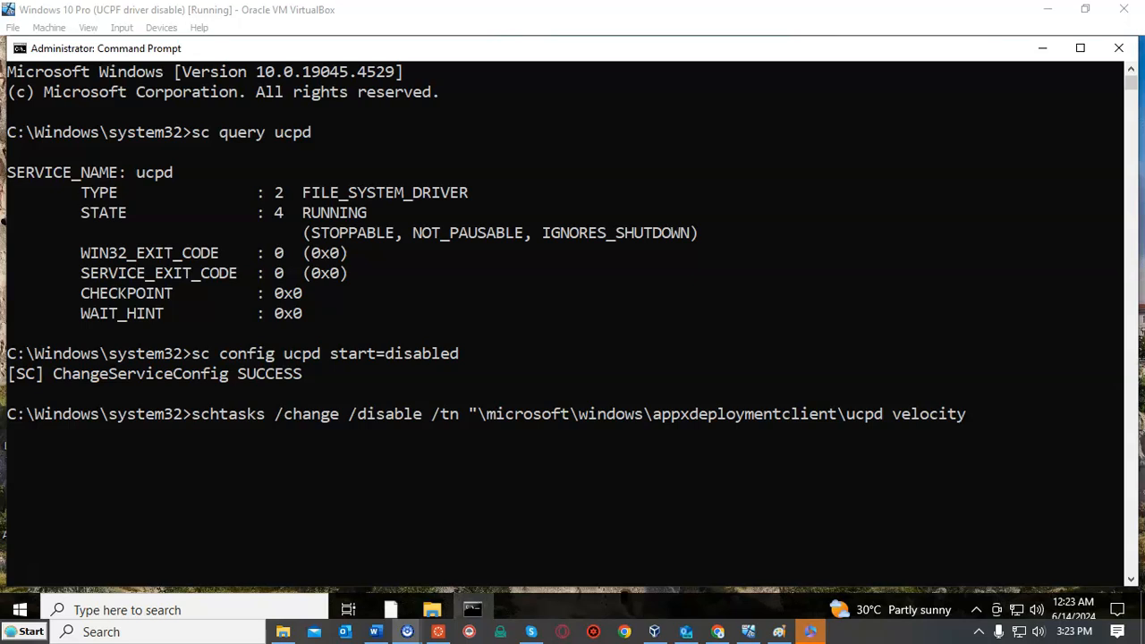
mouse_move(969, 415)
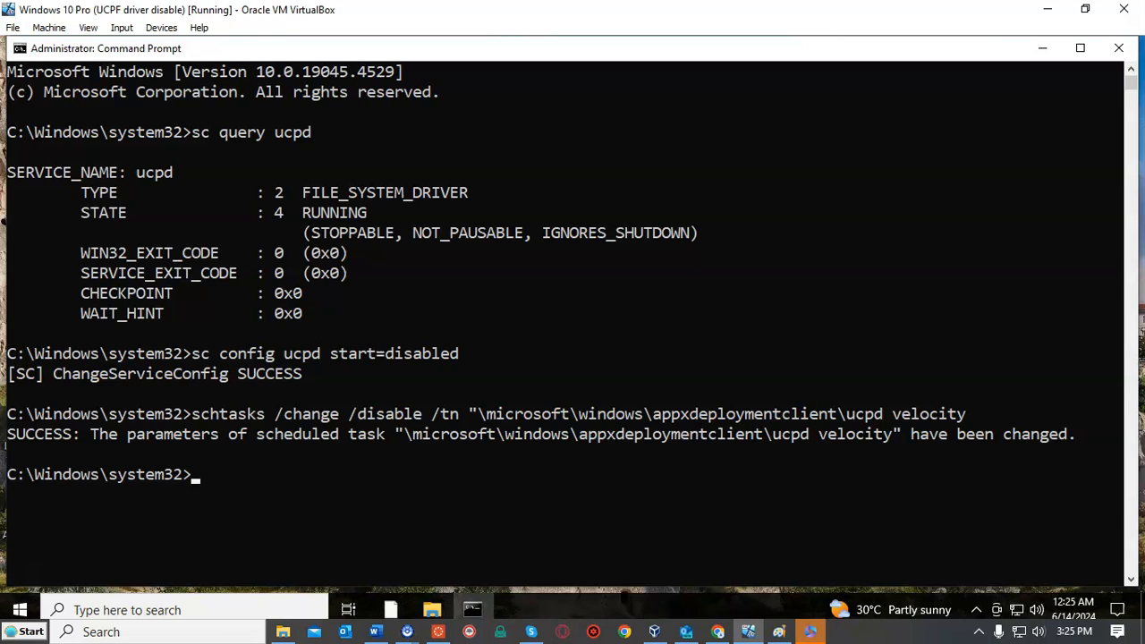
- Clear the console with cls, removing the earlier schtasks output
text(cls)
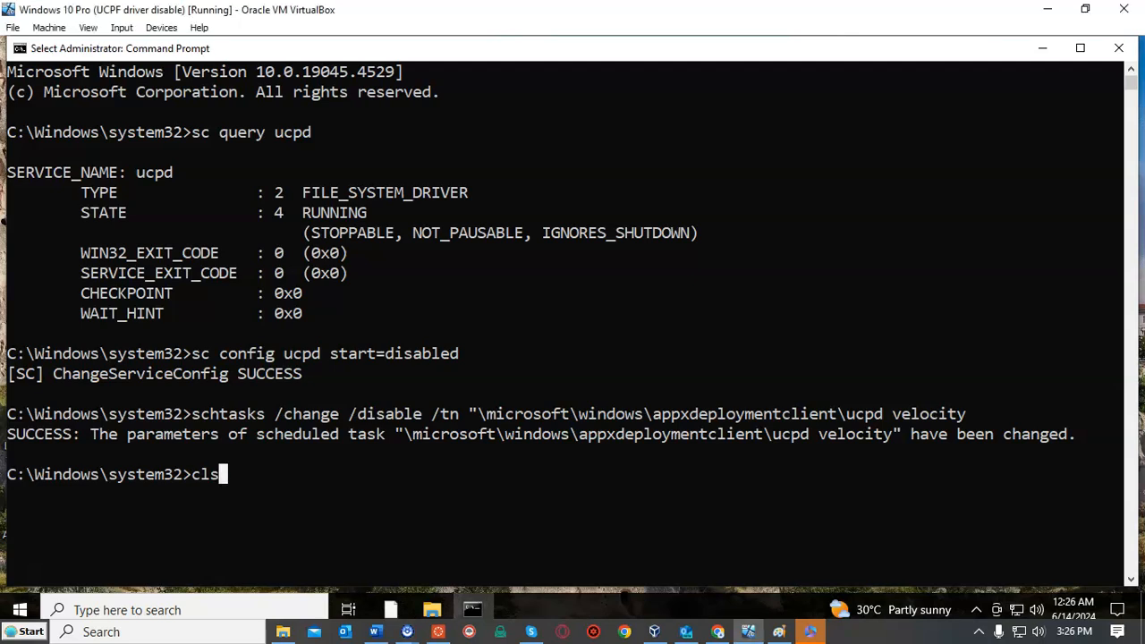
key(Return)
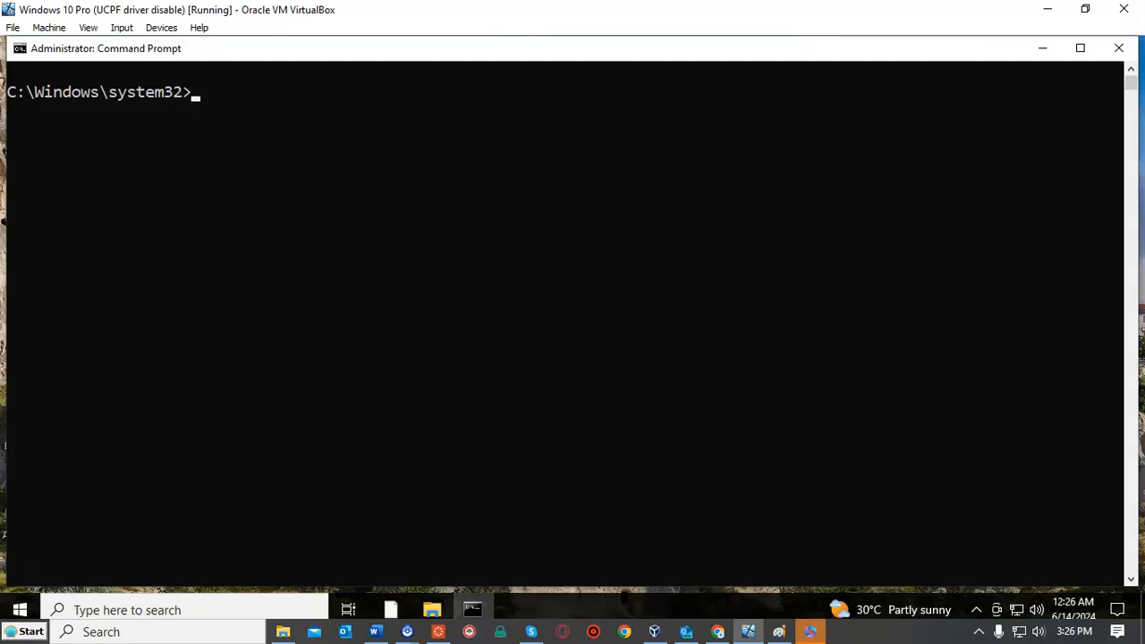
text(schtasks /change /disable /tn "\microsoft\windows\appxdeploymentclient\ucpd velocity)
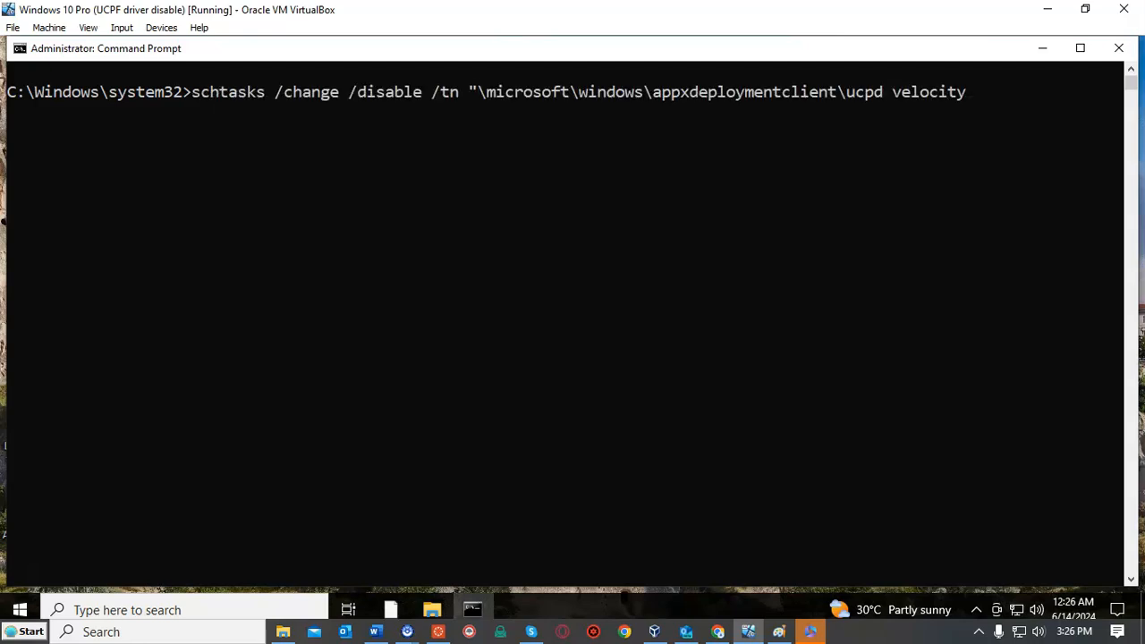
- Run sc query ucpd again, showing it as a RUNNING file system driver
text(sc query ucpd)
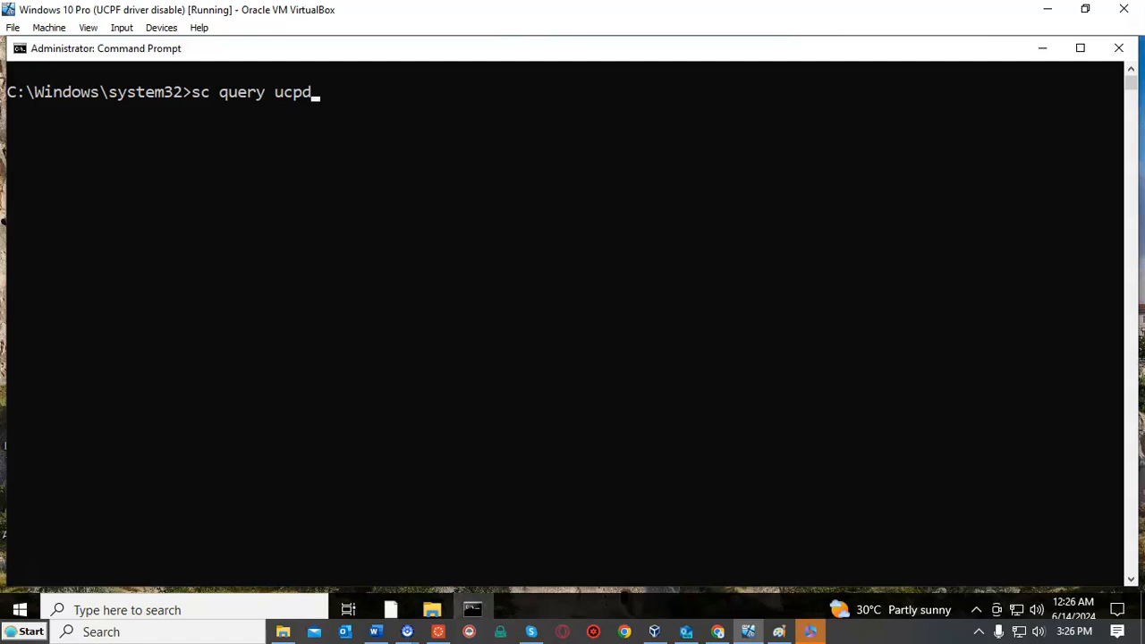
key(Return)
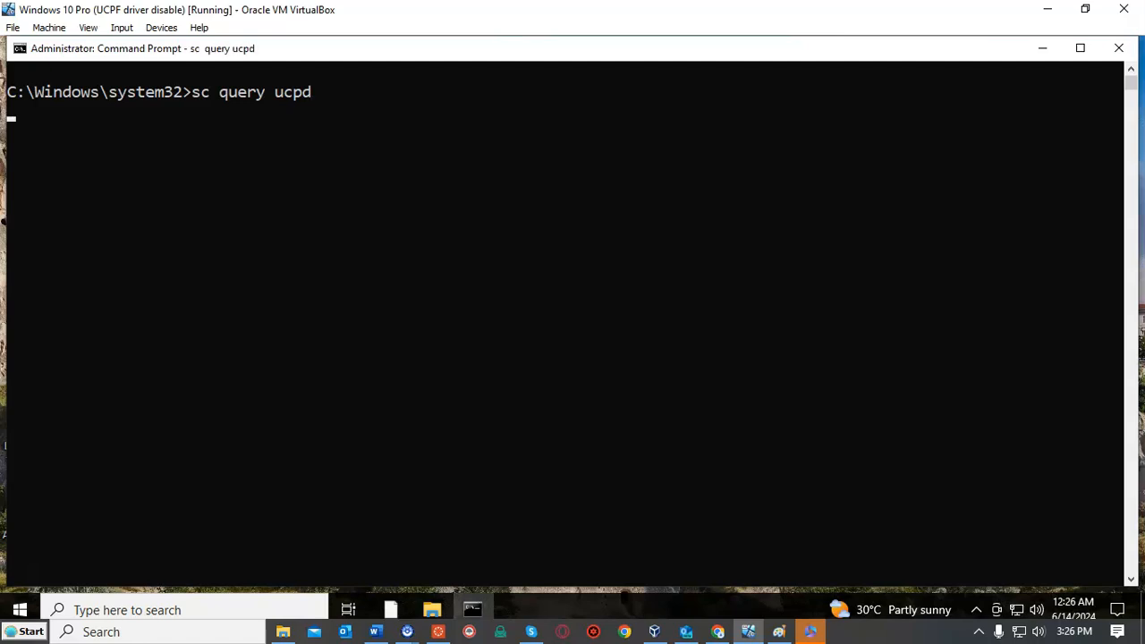
key(Return)
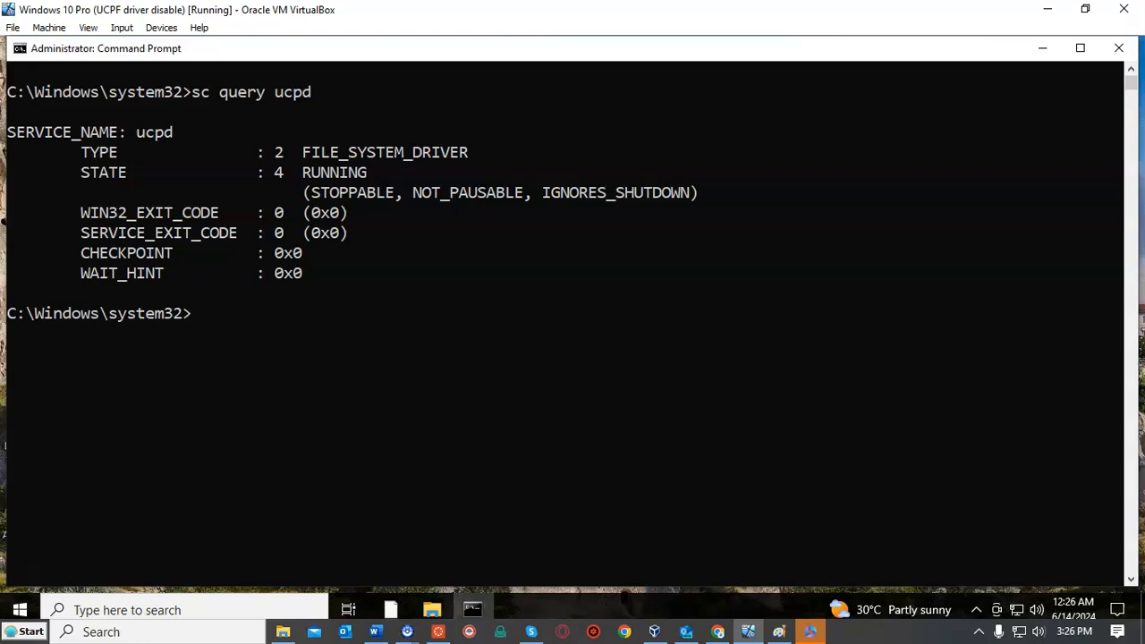